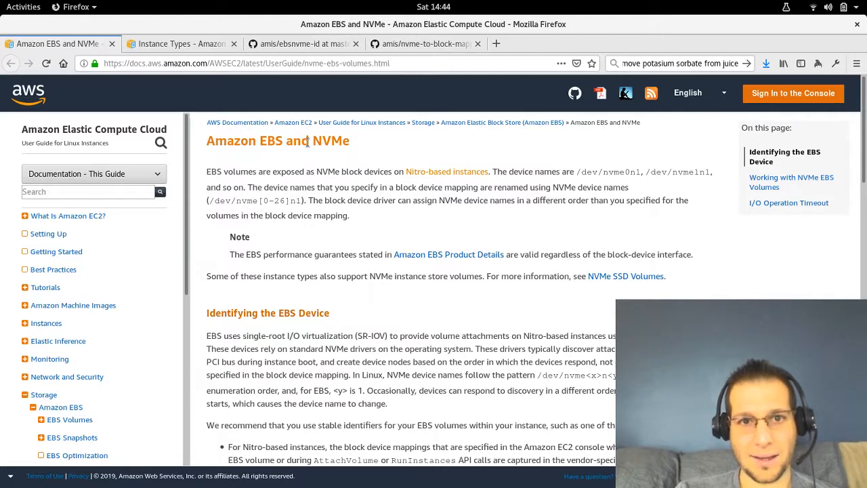
mouse_move(314, 235)
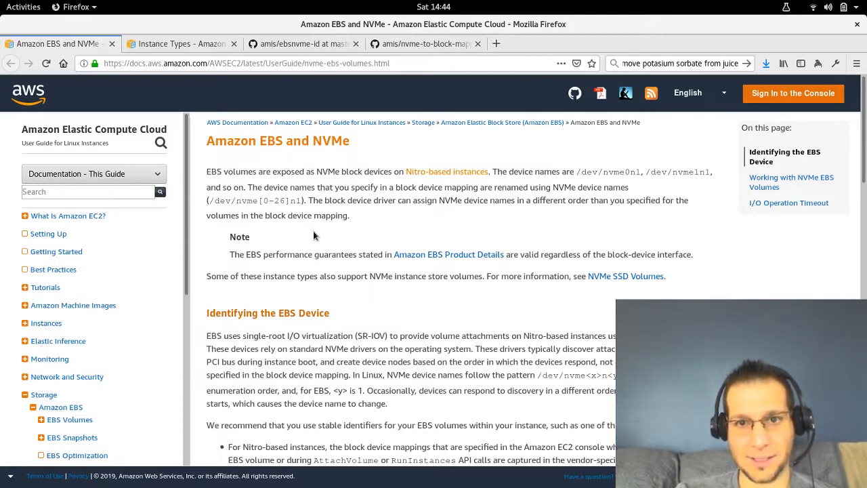
mouse_move(368, 211)
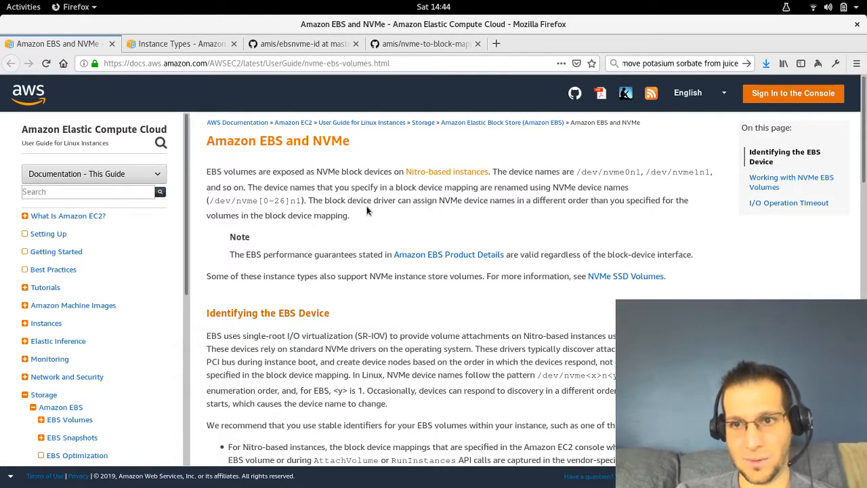
mouse_move(434, 217)
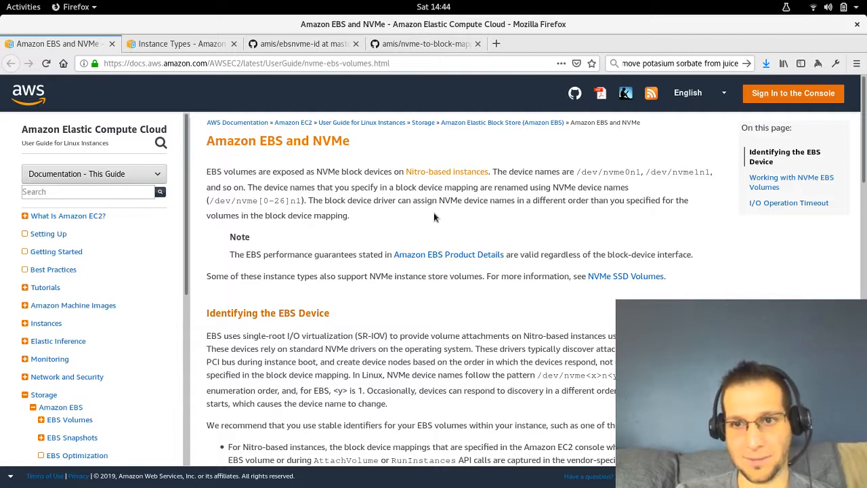
mouse_move(278, 176)
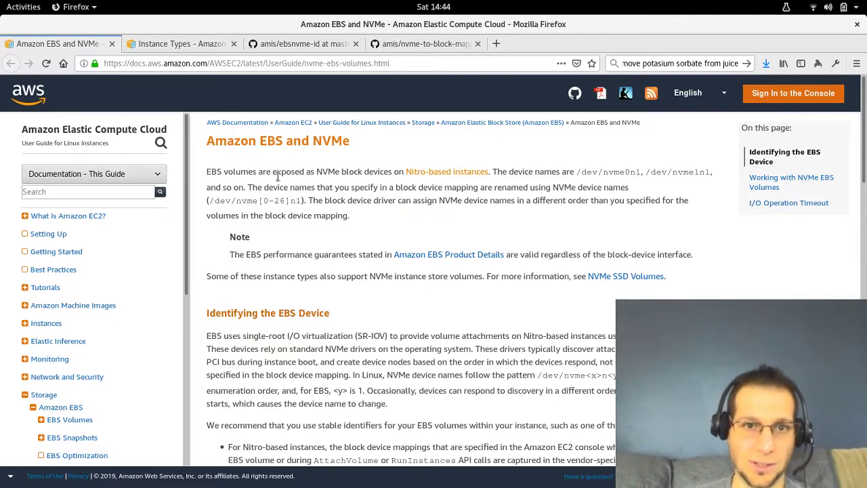
mouse_move(294, 194)
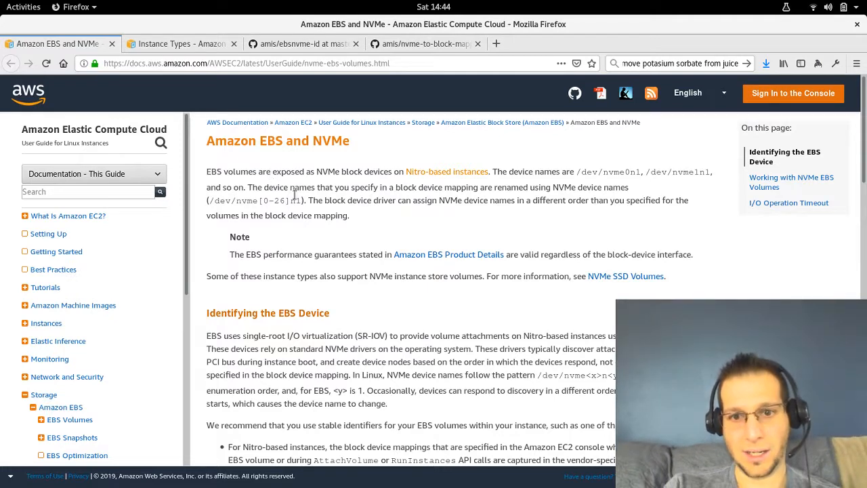
mouse_move(588, 176)
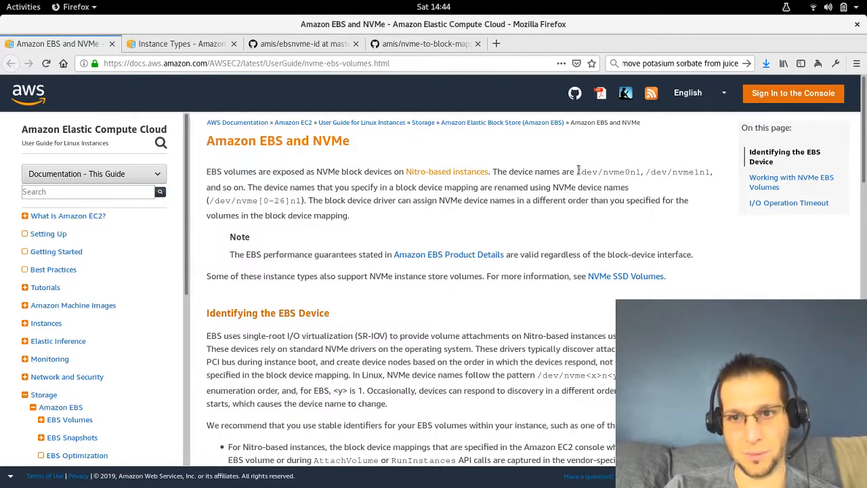
Highlight the NVMe device name and /dev/sdf output in the Amazon Linux ebsnvme-id example.
double_click(608, 172)
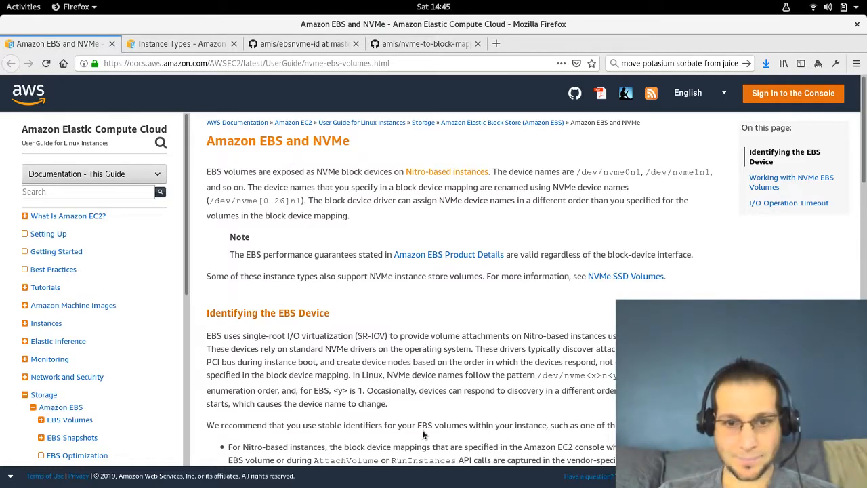
scroll(down, 3)
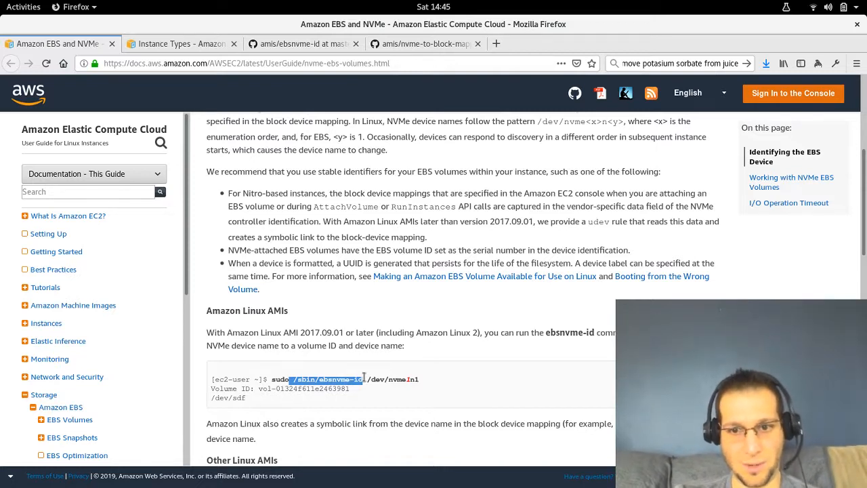
mouse_move(281, 340)
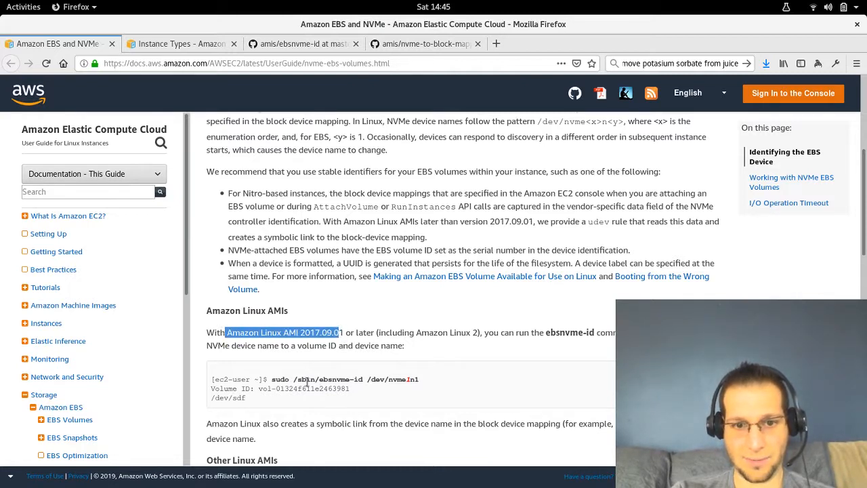
double_click(322, 378)
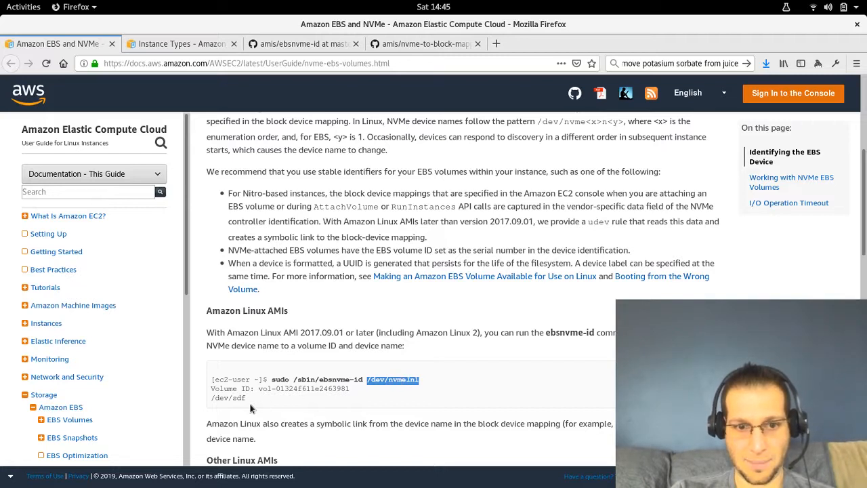
double_click(229, 398)
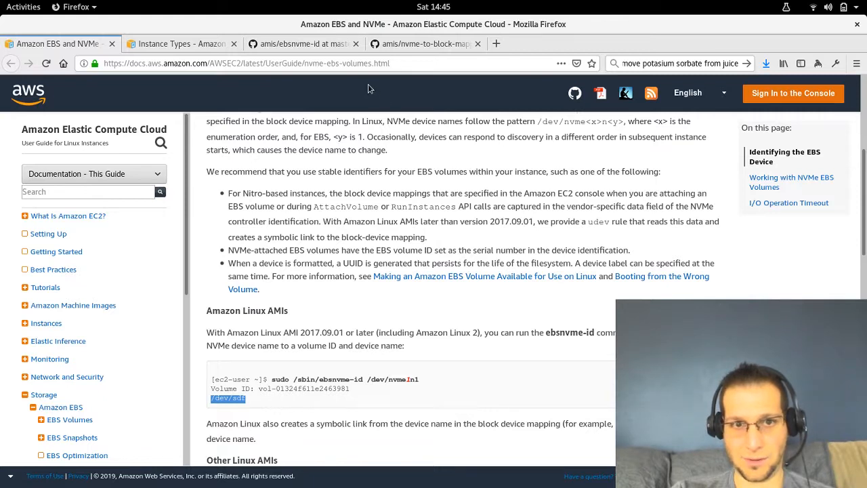
mouse_move(347, 286)
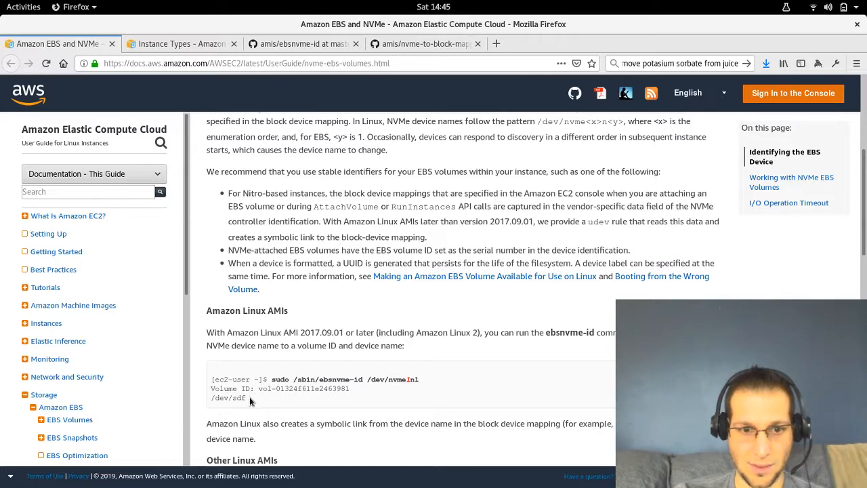
double_click(229, 398)
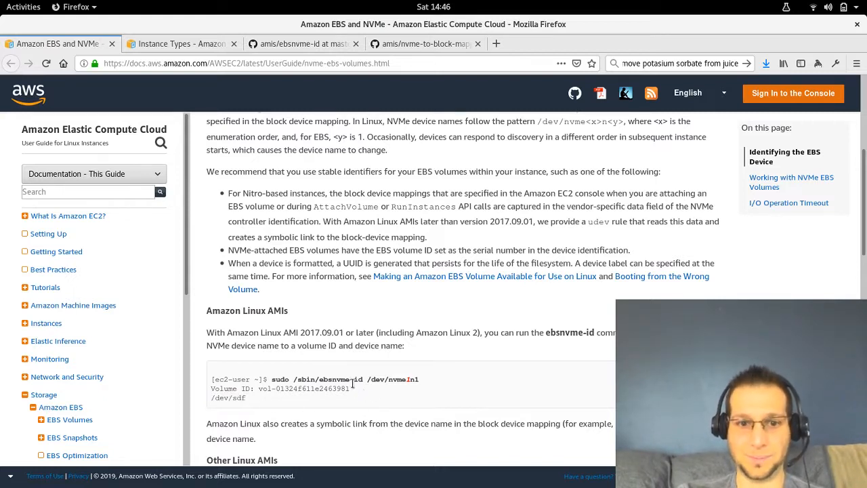
mouse_move(365, 370)
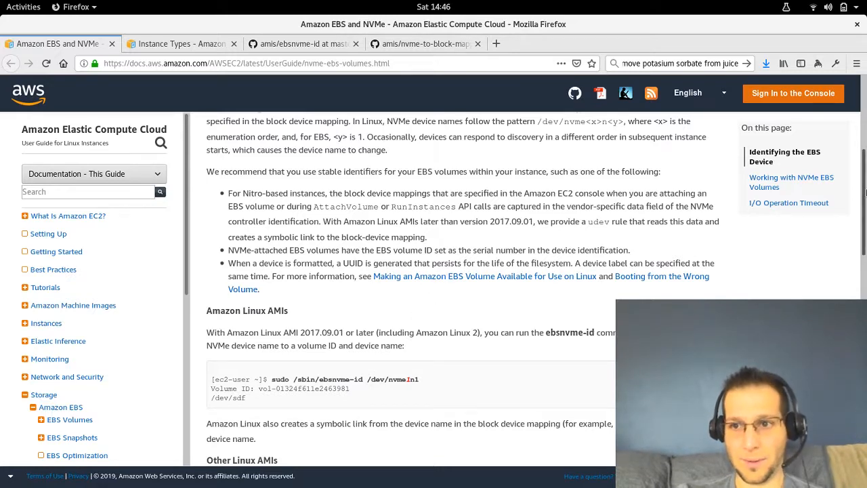
mouse_move(256, 33)
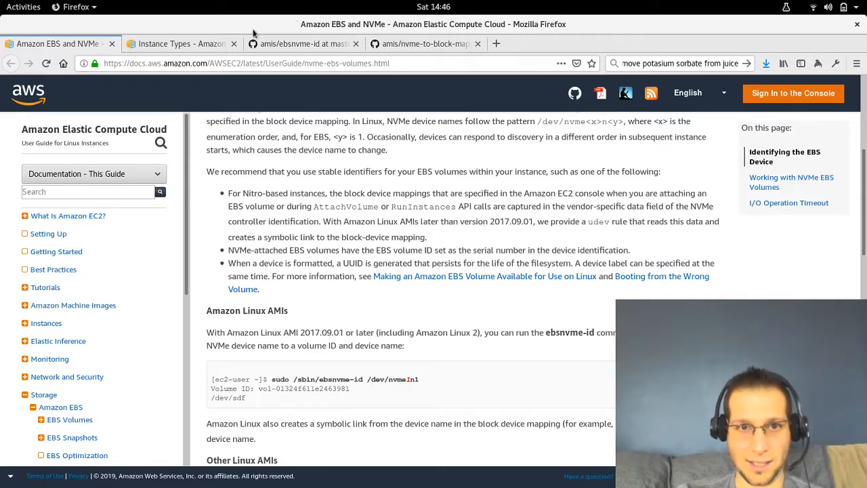
Open the ebsnvme-id script on GitHub and select its --block-dev argument line.
click(302, 43)
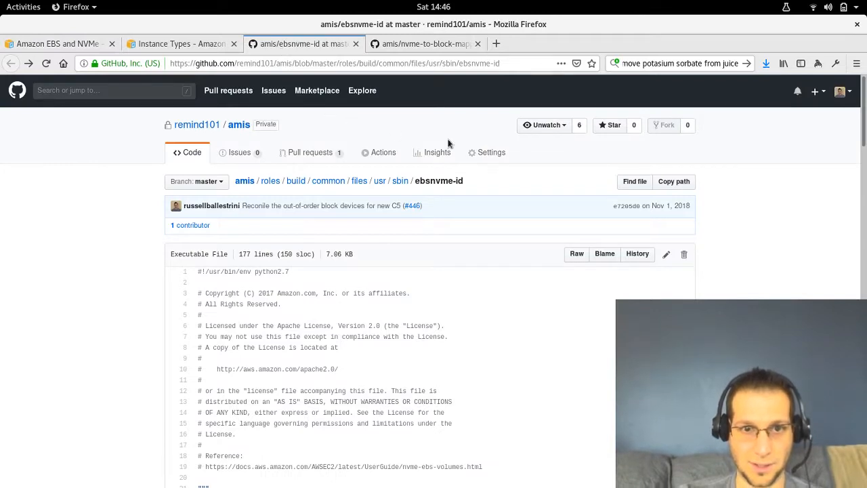
scroll(down, 3)
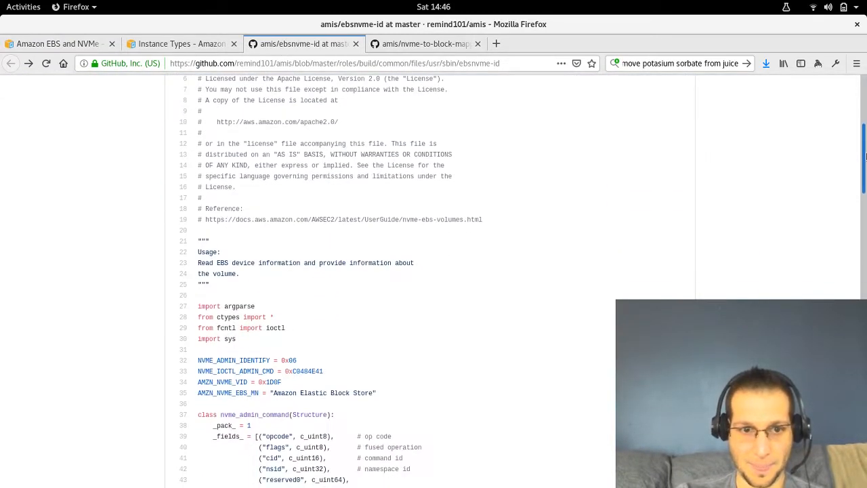
scroll(down, 3)
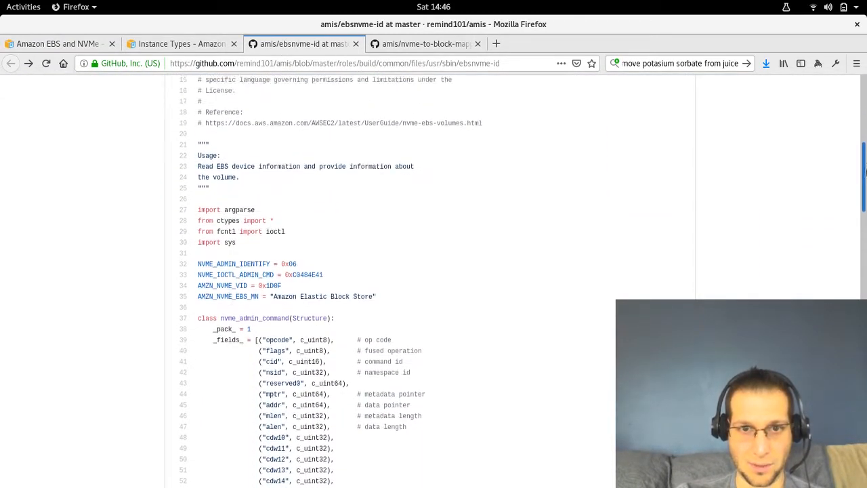
scroll(up, 3)
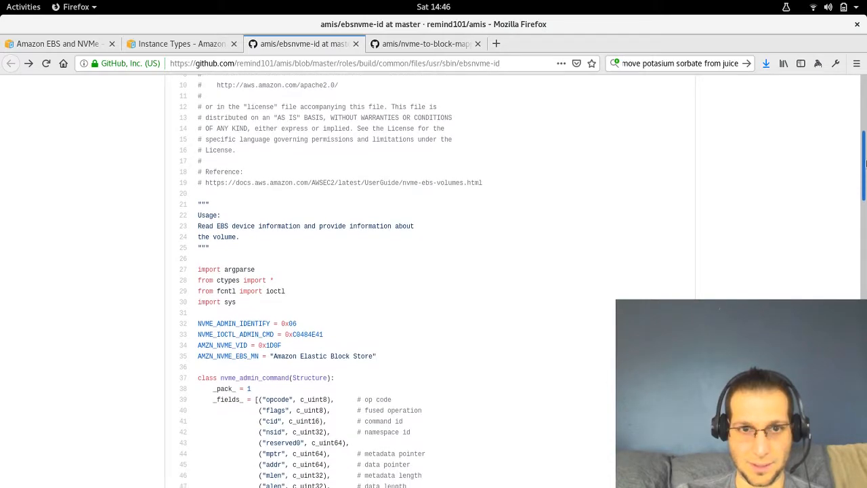
scroll(down, 3)
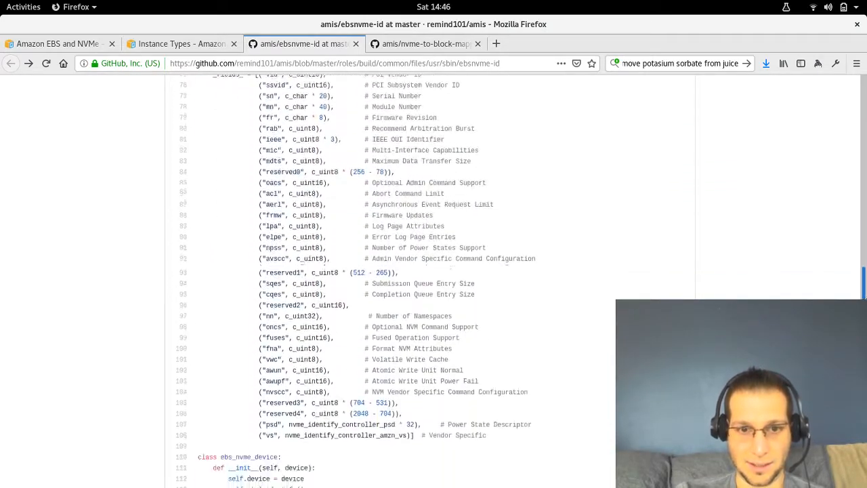
scroll(down, 3)
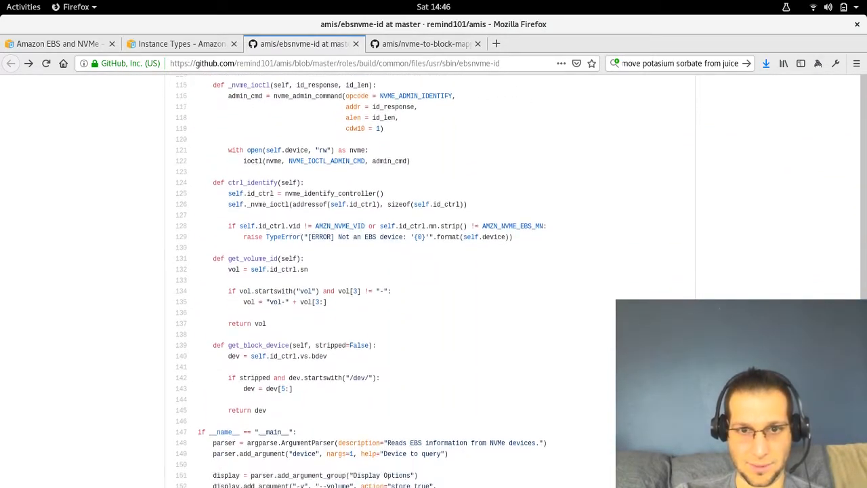
scroll(down, 3)
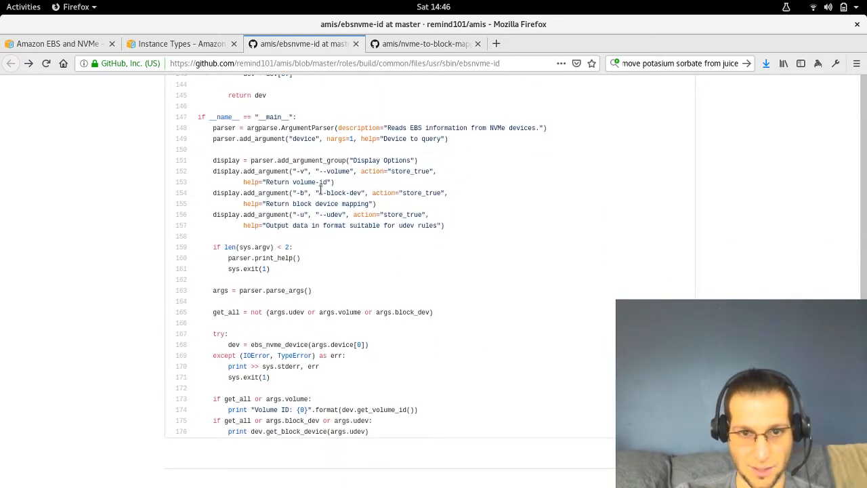
drag(213, 193, 379, 193)
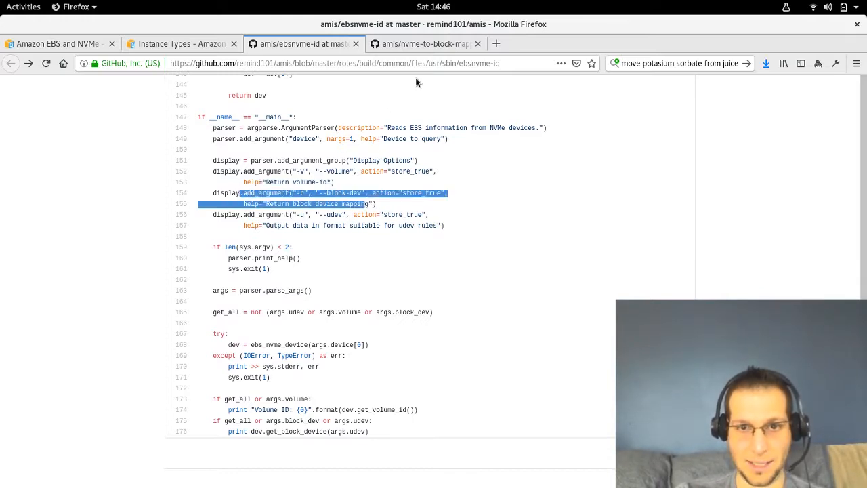
mouse_move(362, 136)
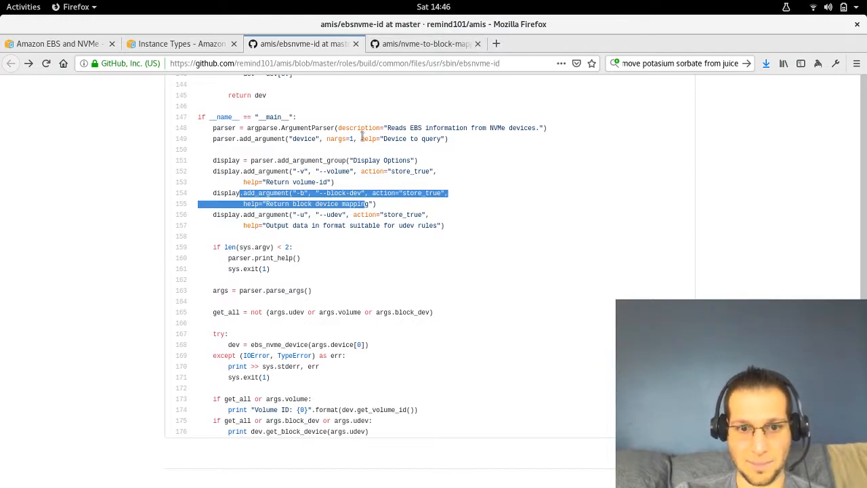
Open the nvme-to-block-mapping script in a new tab and select a line near its top.
click(426, 43)
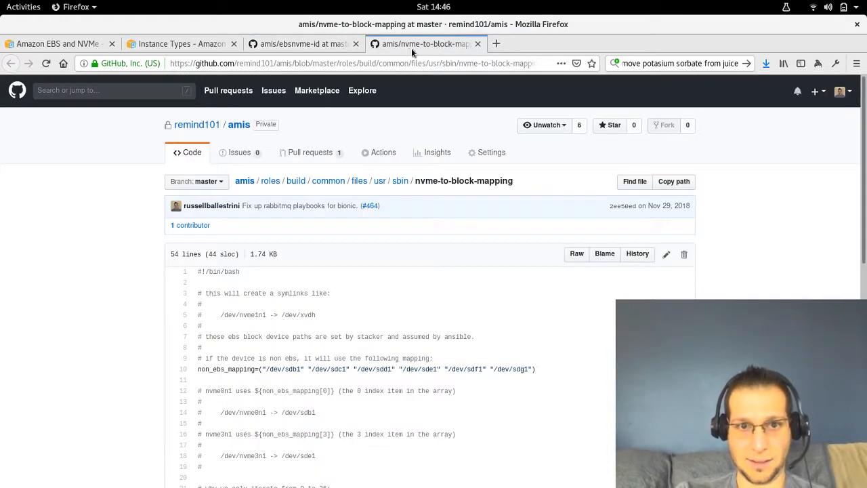
mouse_move(861, 132)
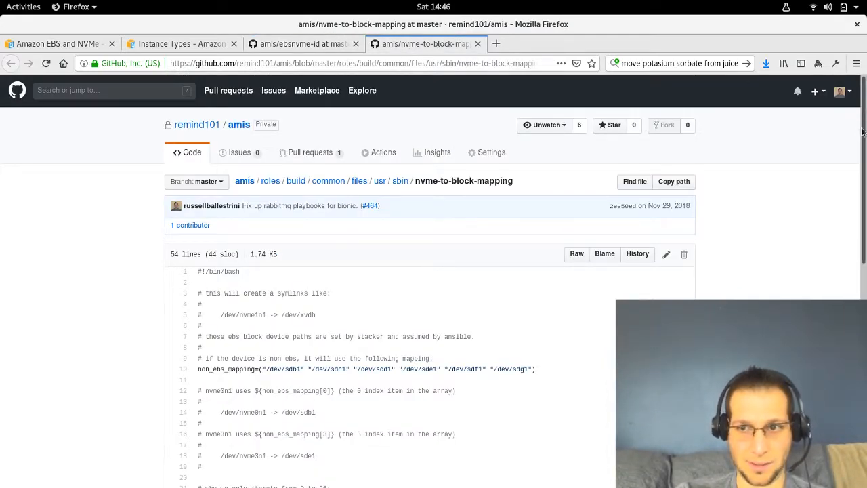
scroll(down, 3)
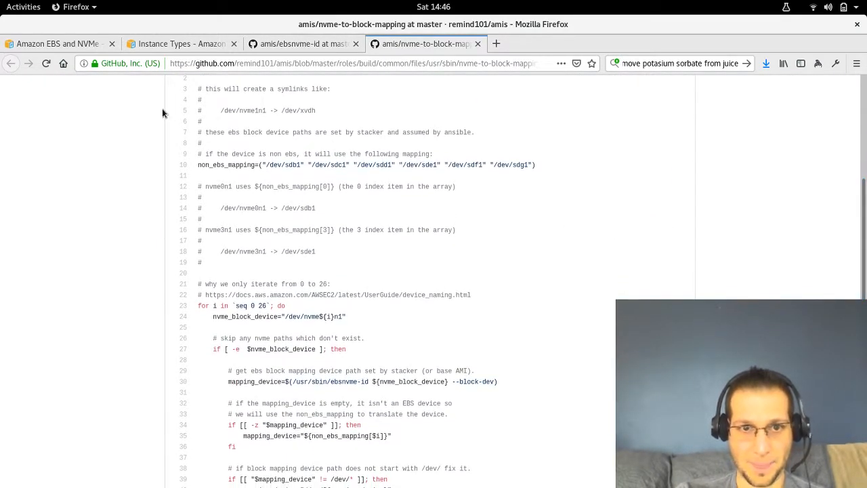
scroll(up, 3)
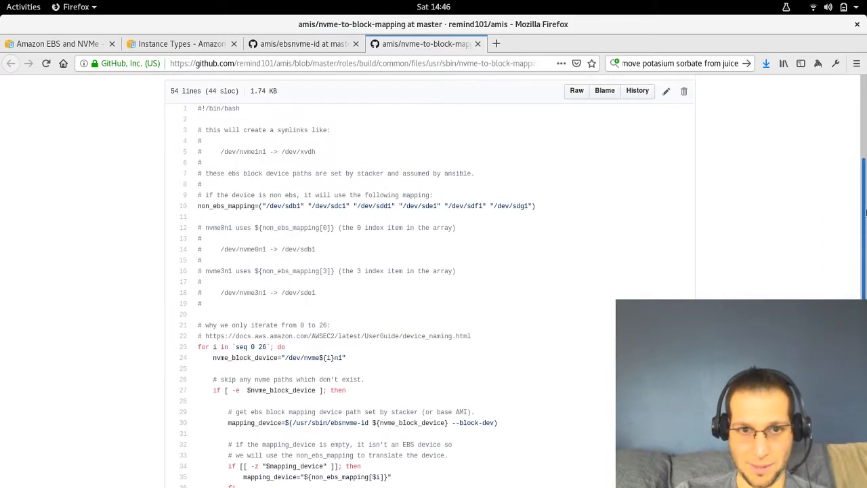
scroll(down, 3)
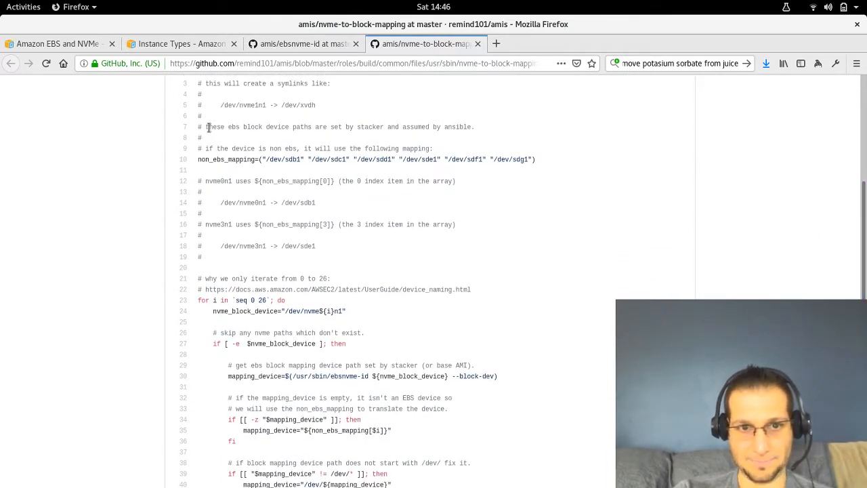
drag(209, 127, 430, 127)
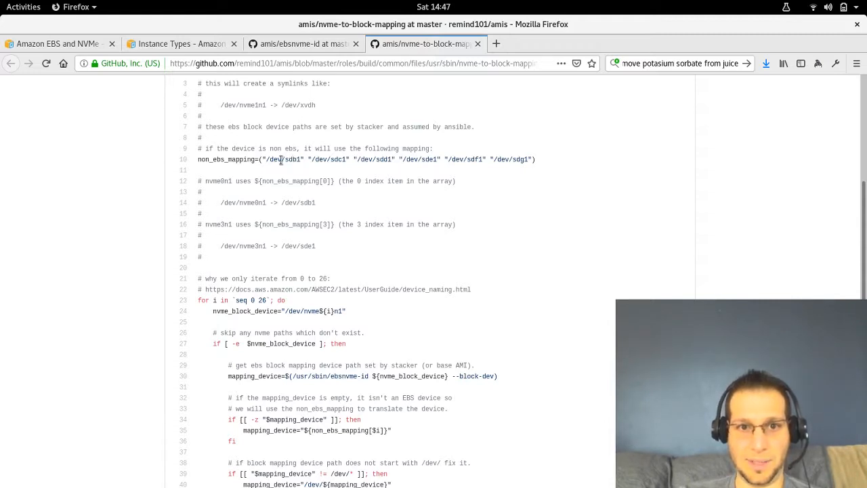
mouse_move(509, 161)
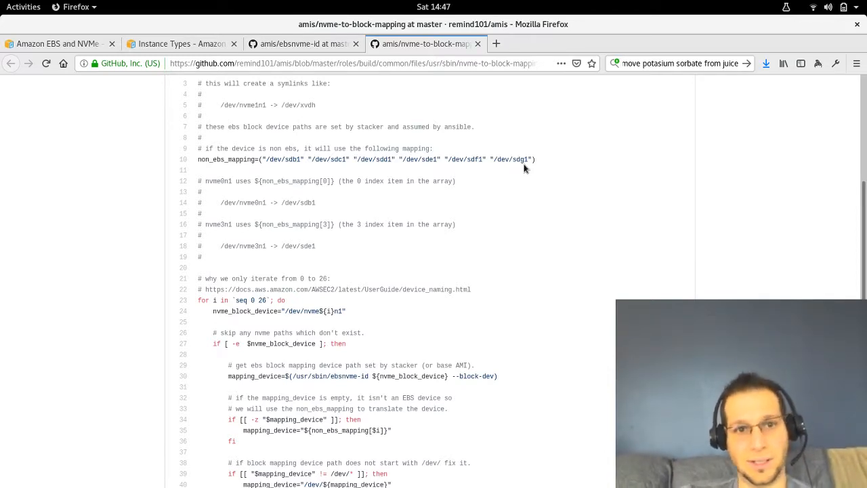
mouse_move(198, 154)
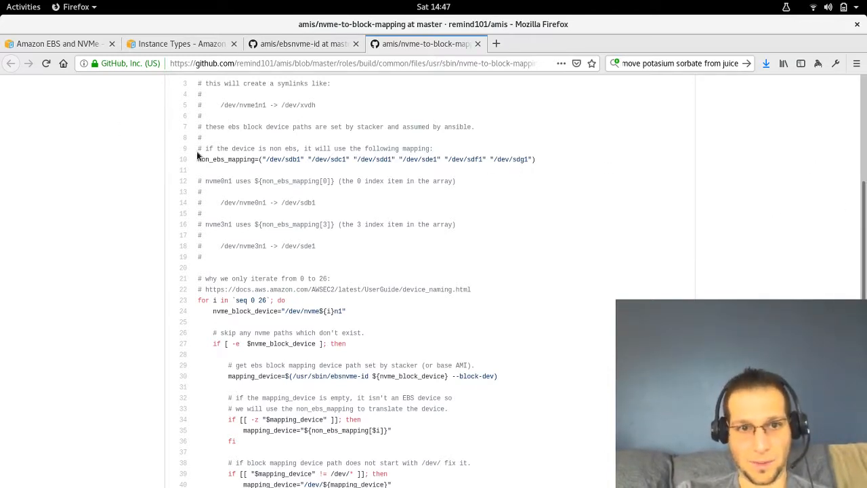
Highlight non_ebs_mapping, nvme0n1, index 3 and /dev/sde1 in the script.
double_click(224, 159)
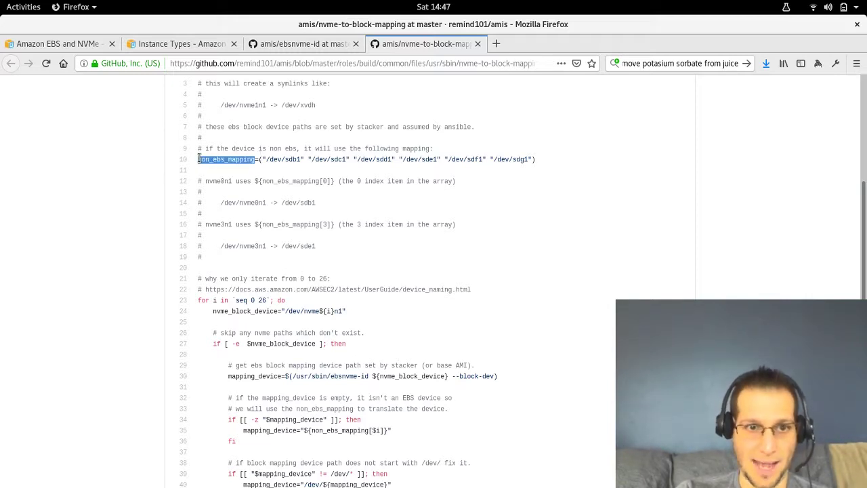
scroll(up, 3)
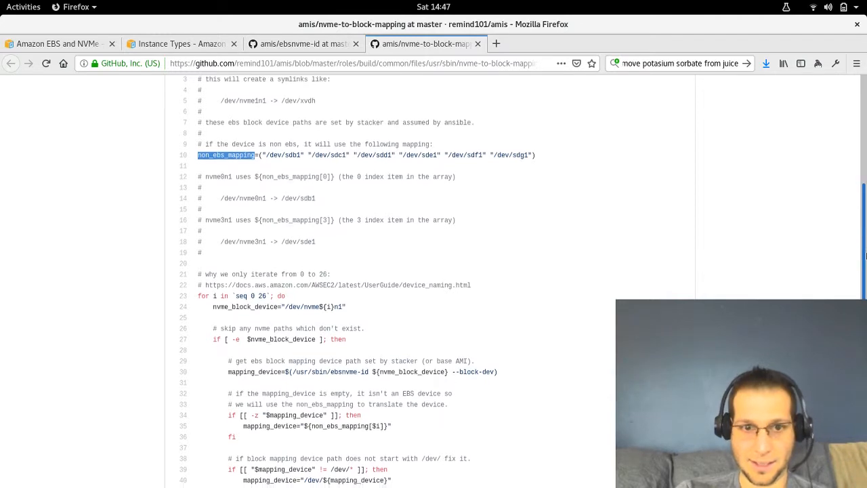
scroll(down, 3)
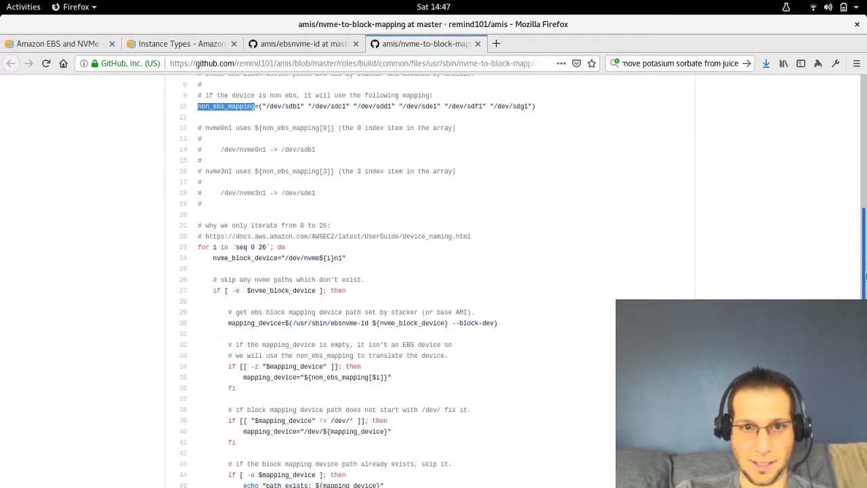
scroll(up, 3)
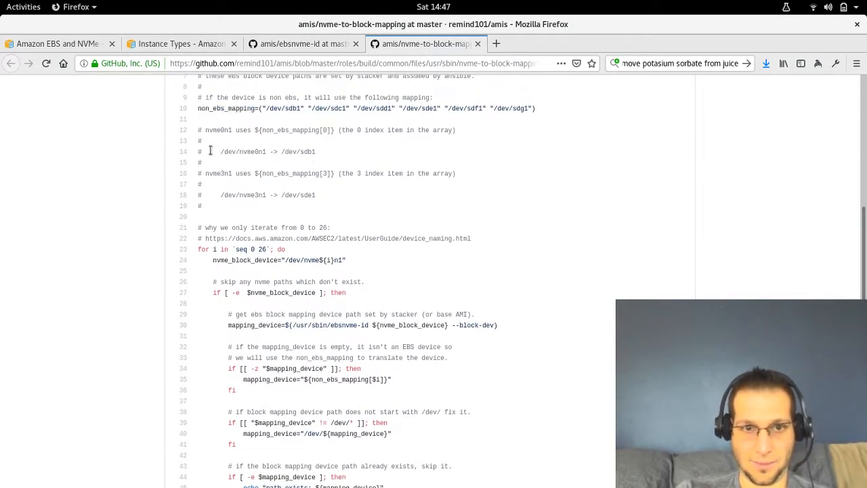
double_click(218, 130)
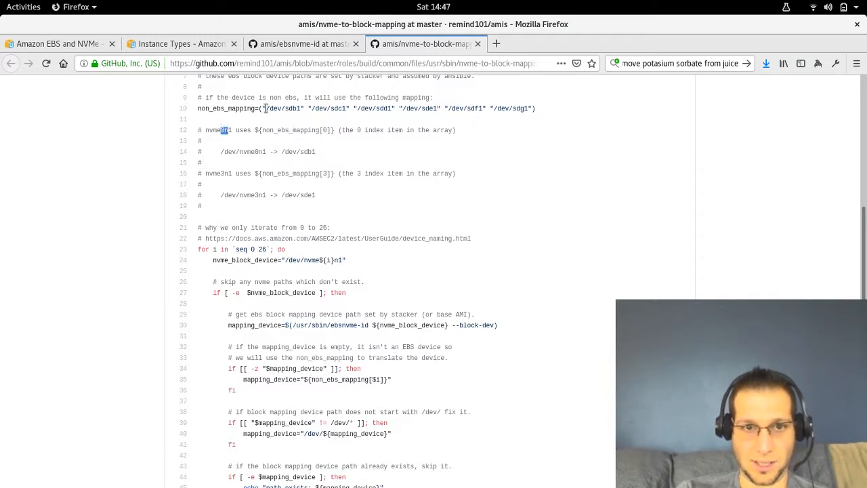
double_click(288, 108)
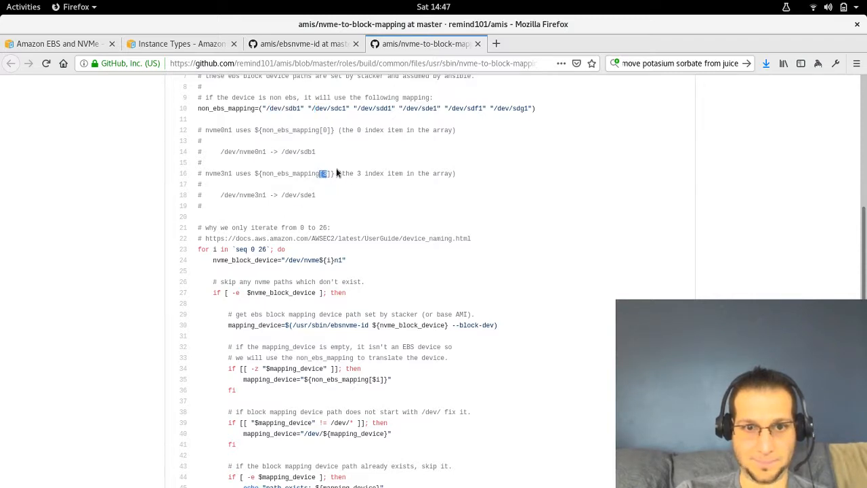
double_click(301, 195)
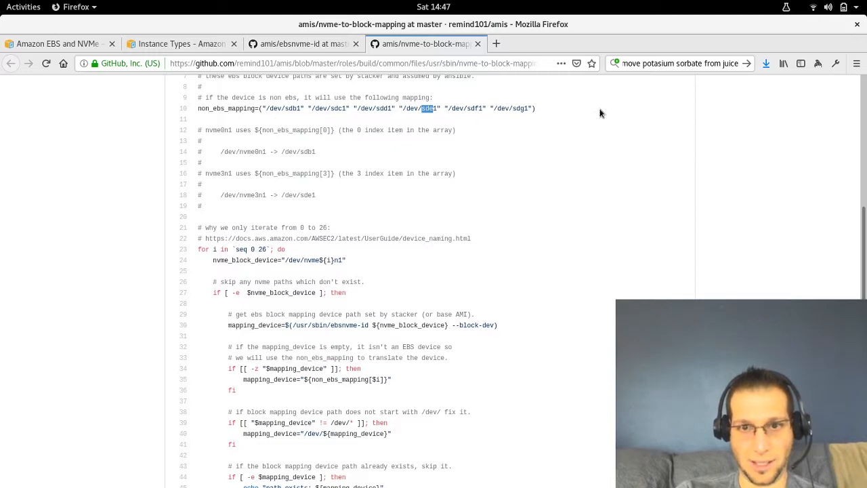
Read through the loop over NVMe devices 0 to 26, highlighting the loop variable i.
scroll(down, 3)
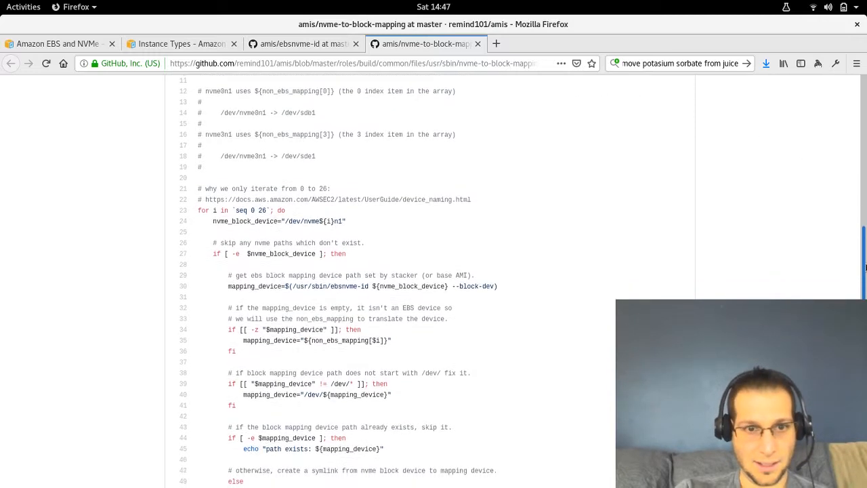
scroll(down, 3)
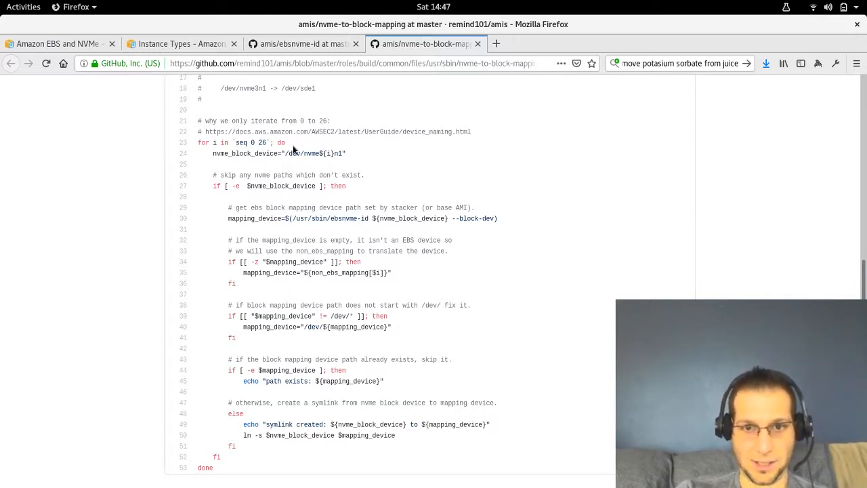
mouse_move(474, 136)
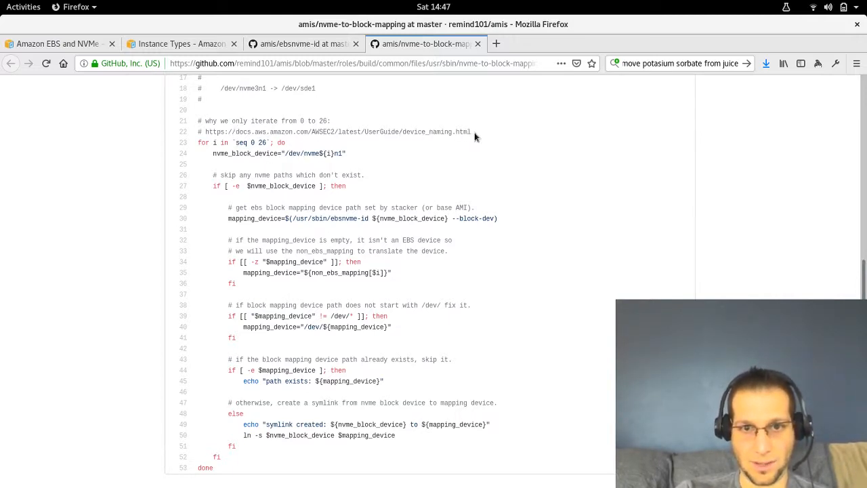
mouse_move(225, 141)
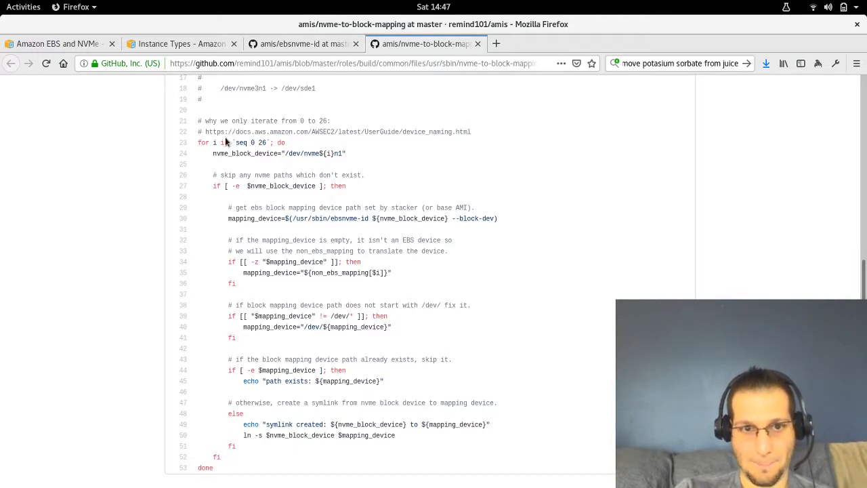
mouse_move(231, 163)
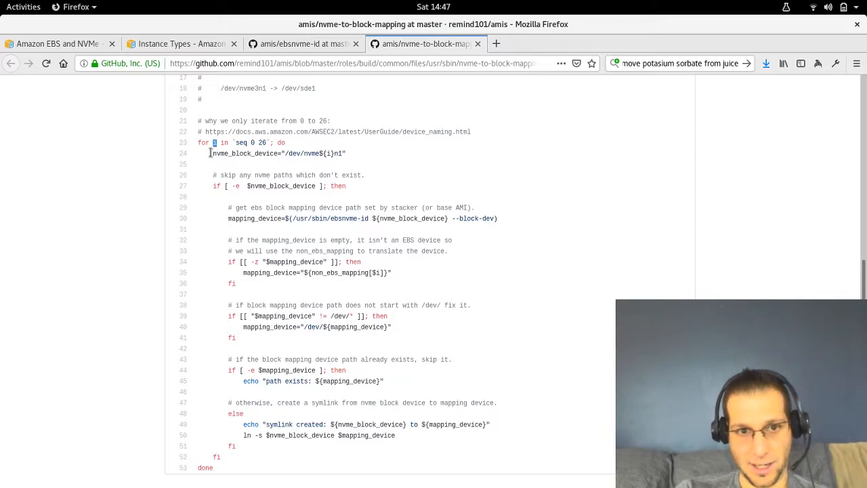
double_click(244, 153)
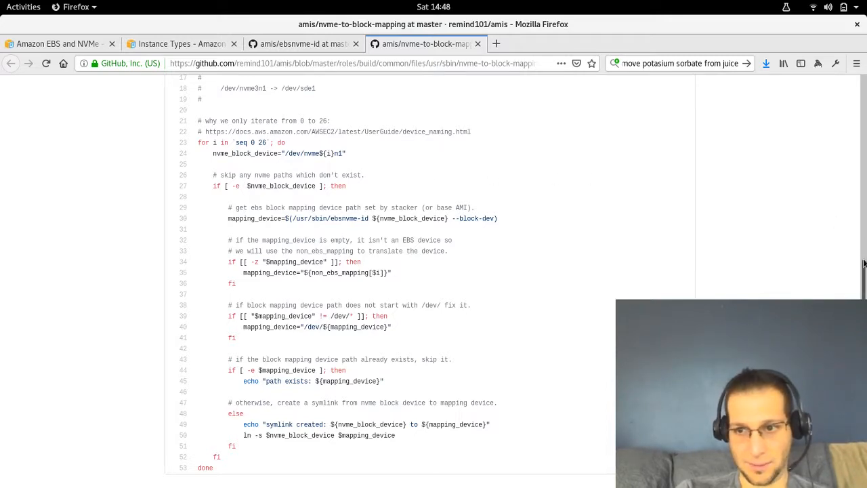
scroll(down, 3)
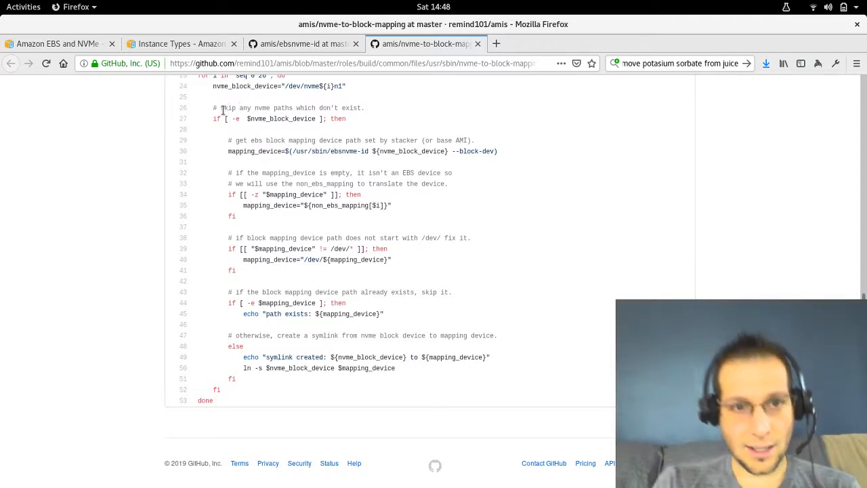
mouse_move(246, 141)
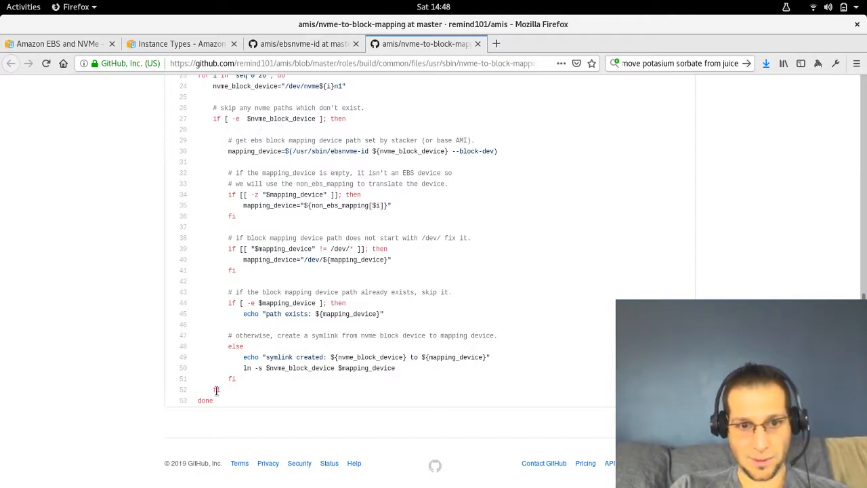
mouse_move(230, 259)
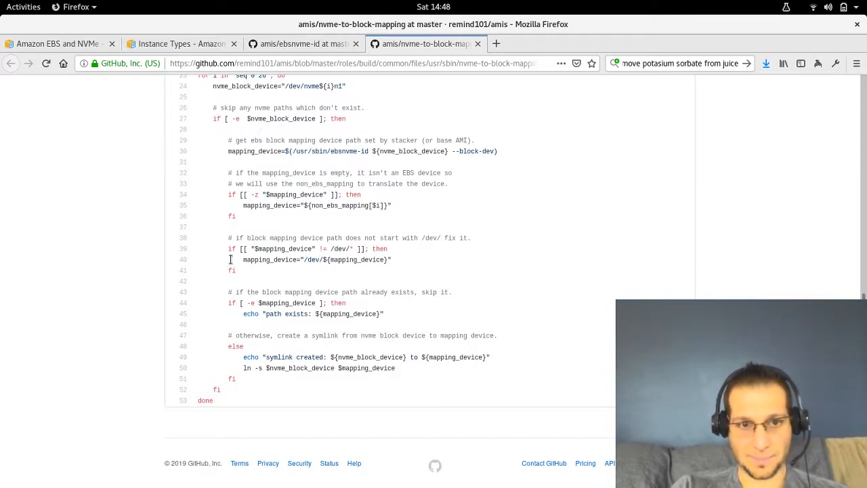
mouse_move(299, 153)
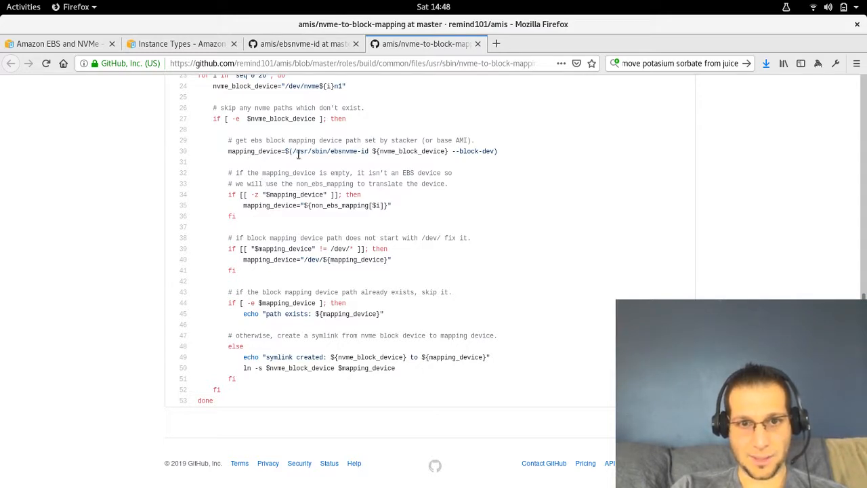
double_click(325, 151)
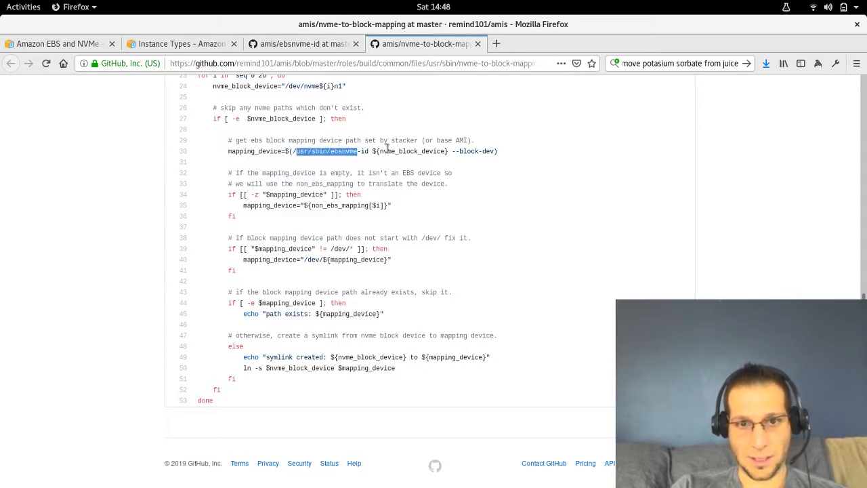
double_click(414, 152)
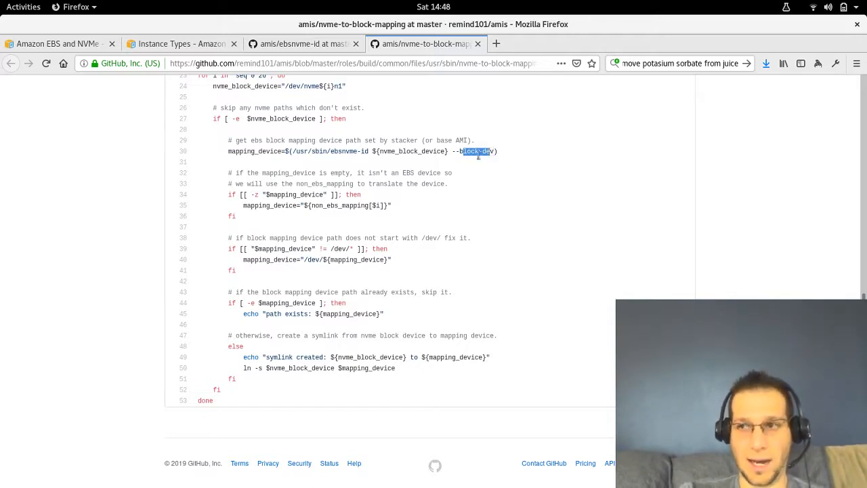
mouse_move(235, 175)
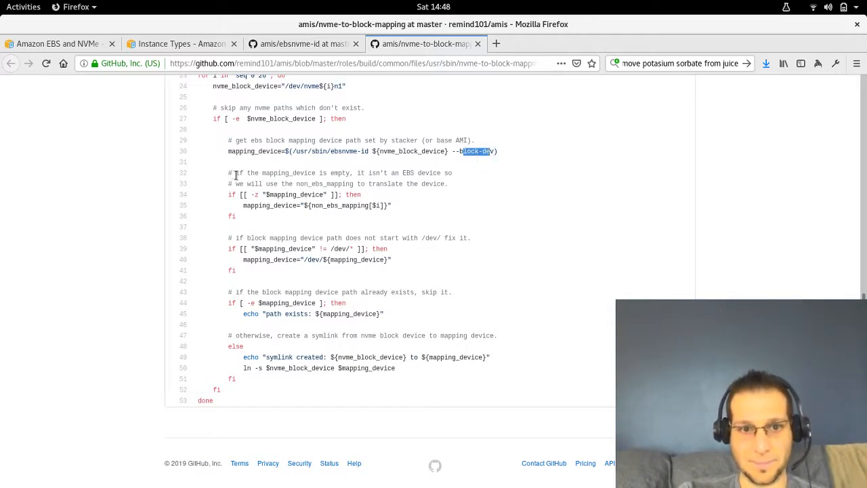
drag(249, 173, 349, 173)
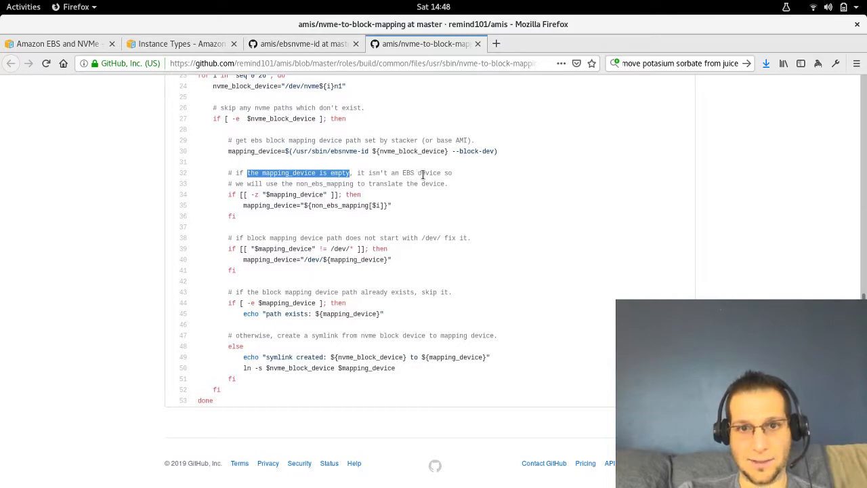
mouse_move(290, 203)
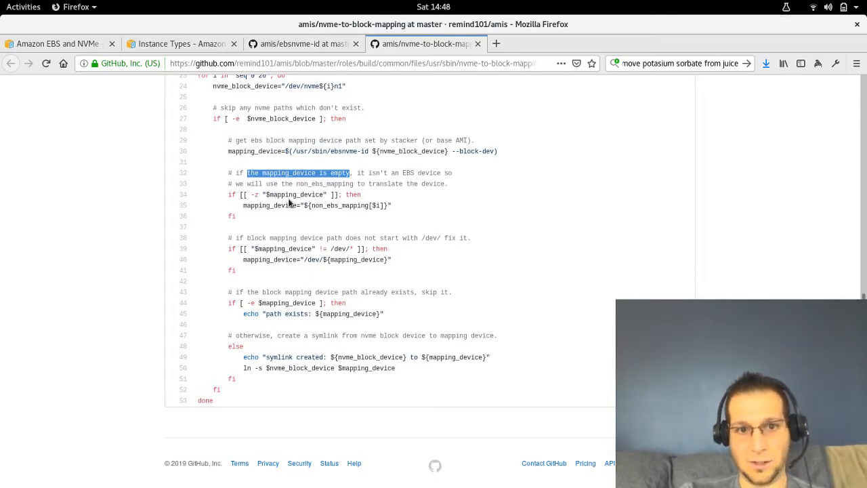
mouse_move(345, 208)
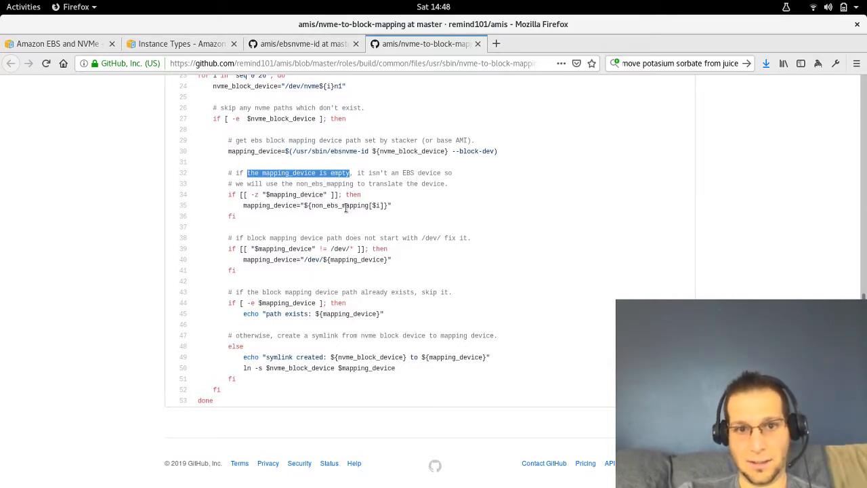
double_click(341, 205)
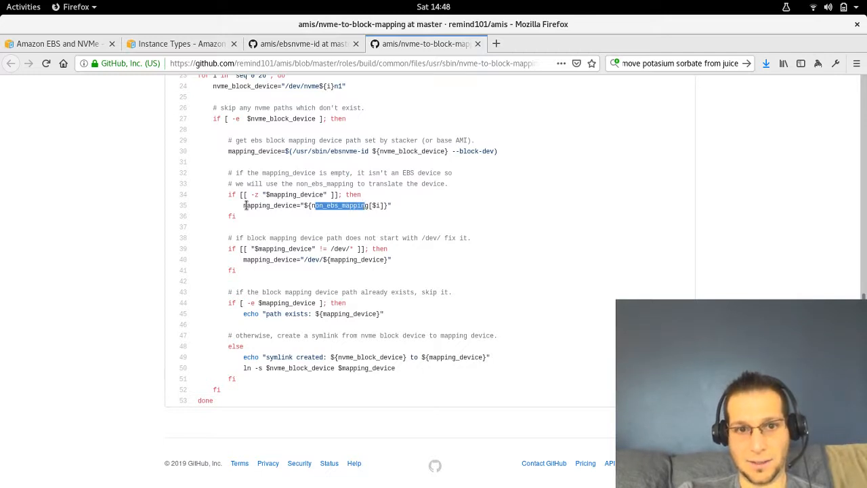
double_click(264, 205)
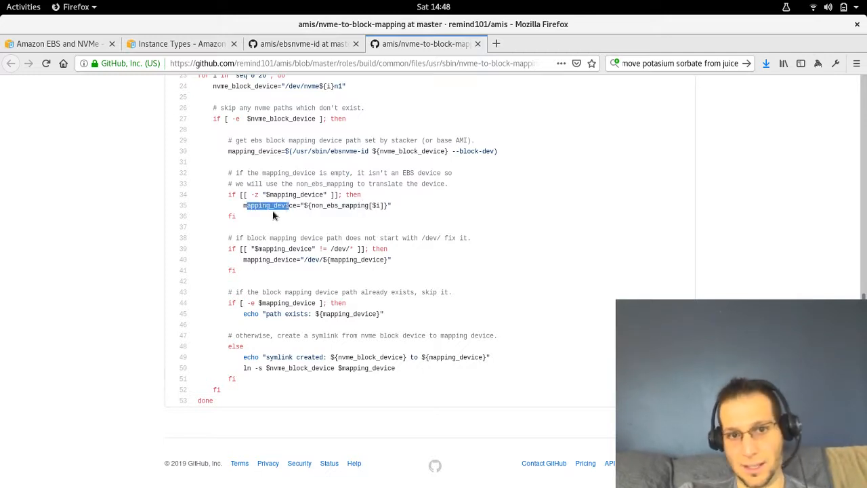
mouse_move(282, 235)
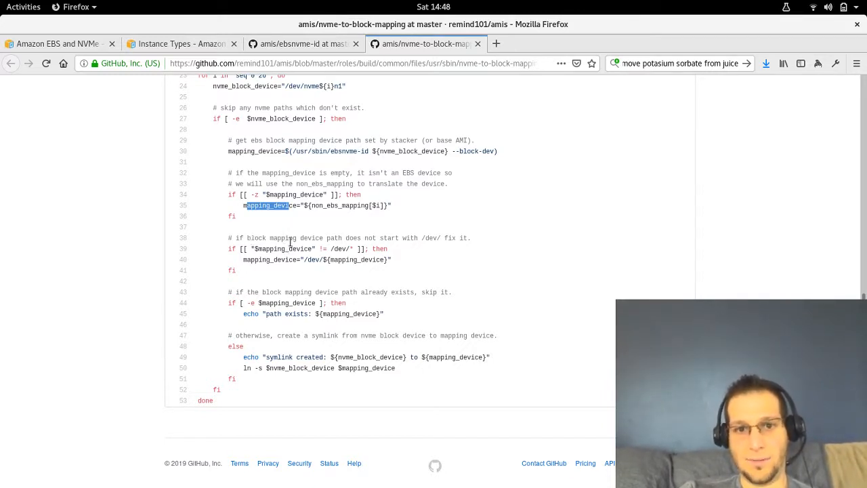
mouse_move(436, 239)
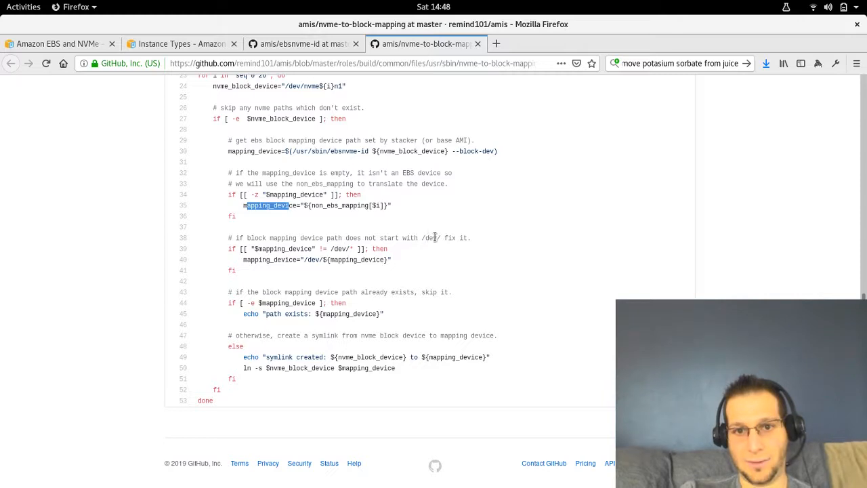
mouse_move(251, 260)
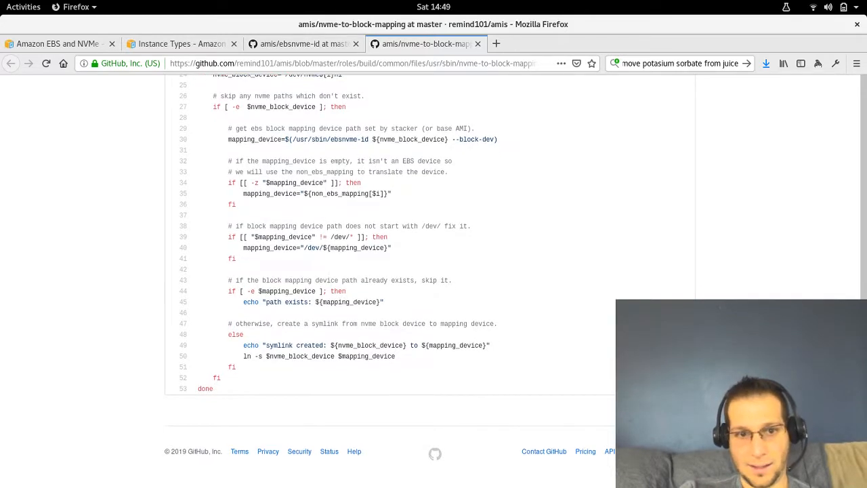
mouse_move(295, 256)
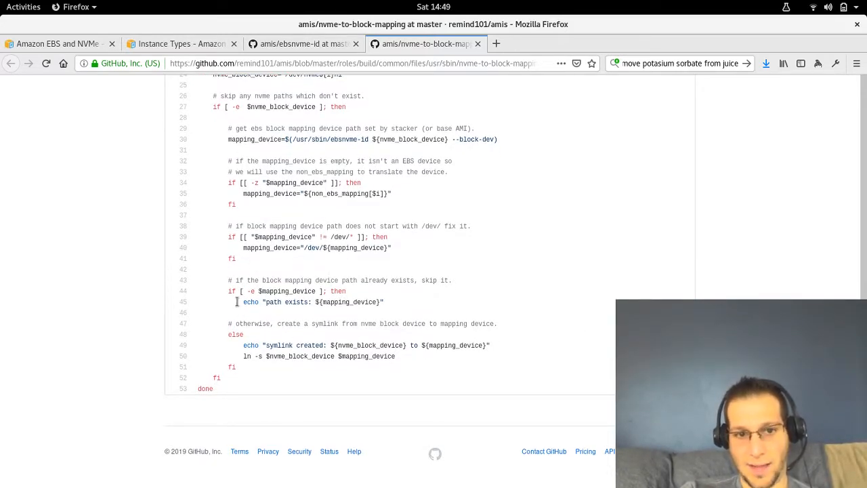
mouse_move(327, 319)
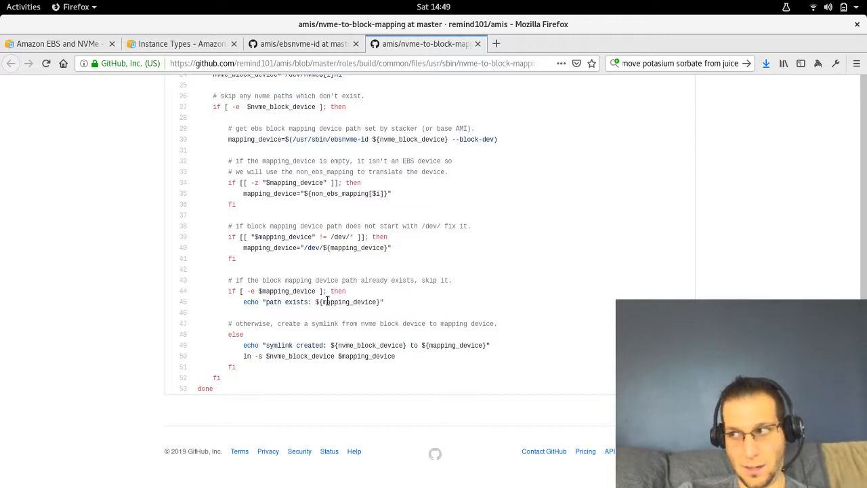
mouse_move(256, 304)
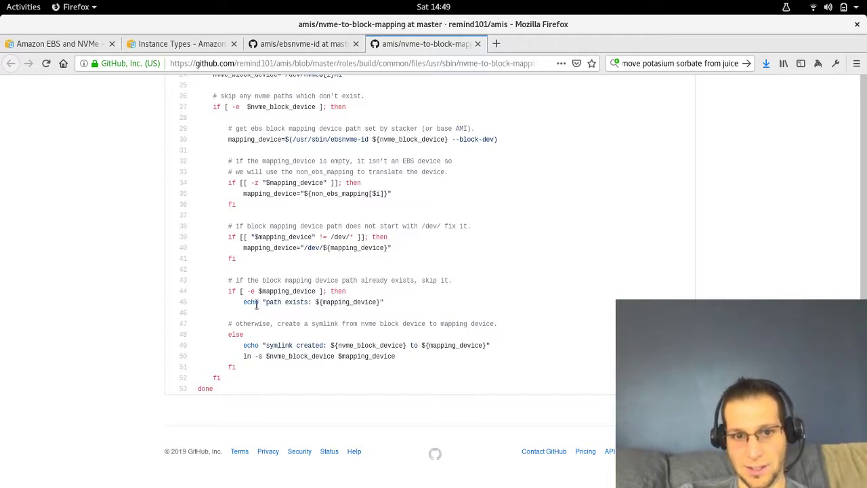
mouse_move(344, 357)
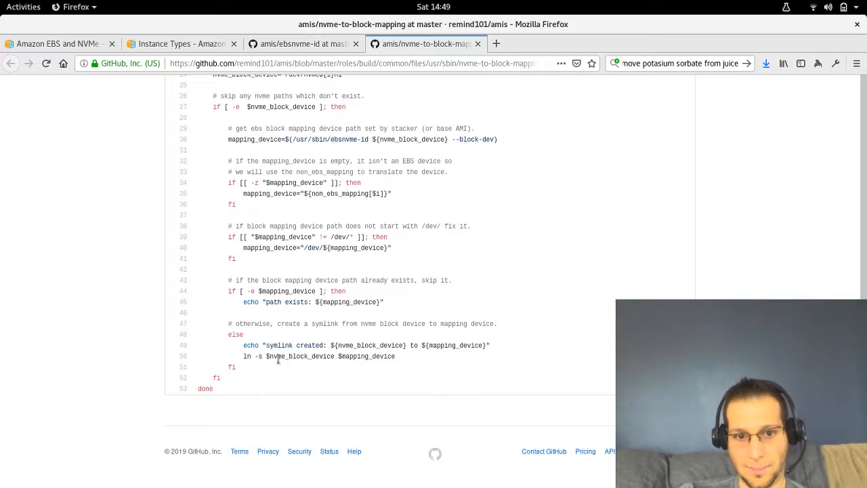
double_click(302, 356)
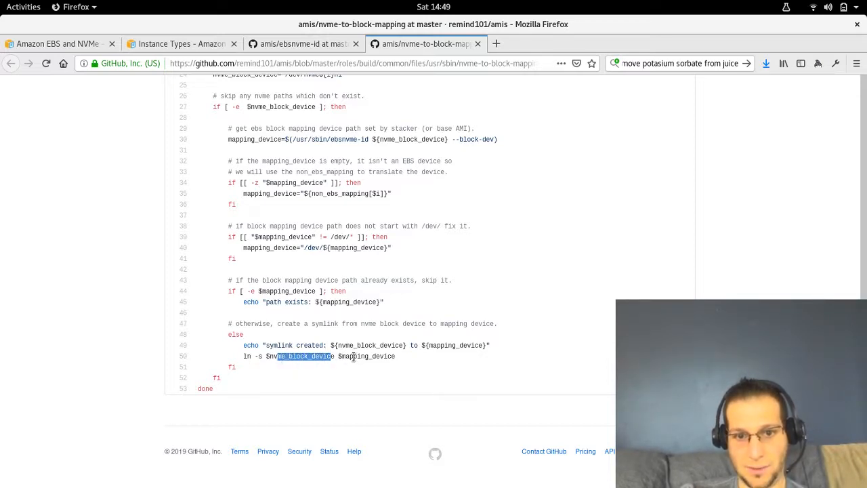
double_click(373, 355)
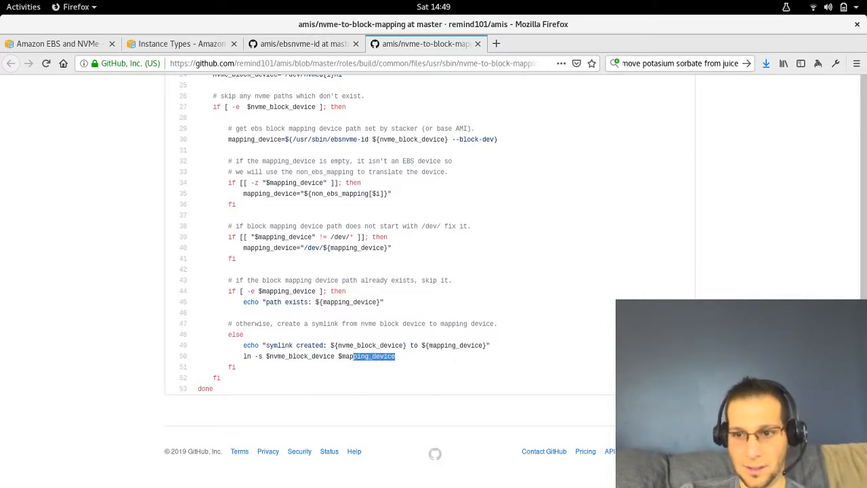
Scroll back to the header comments at the top of the nvme-to-block-mapping script.
scroll(up, 3)
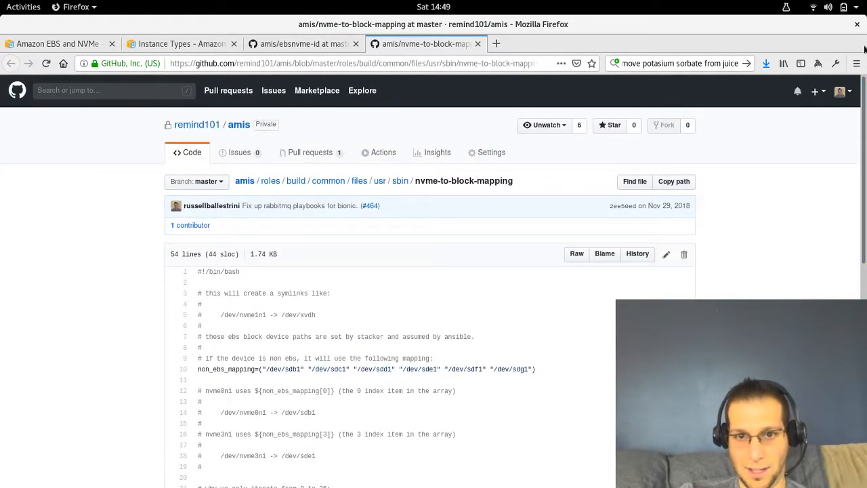
mouse_move(434, 43)
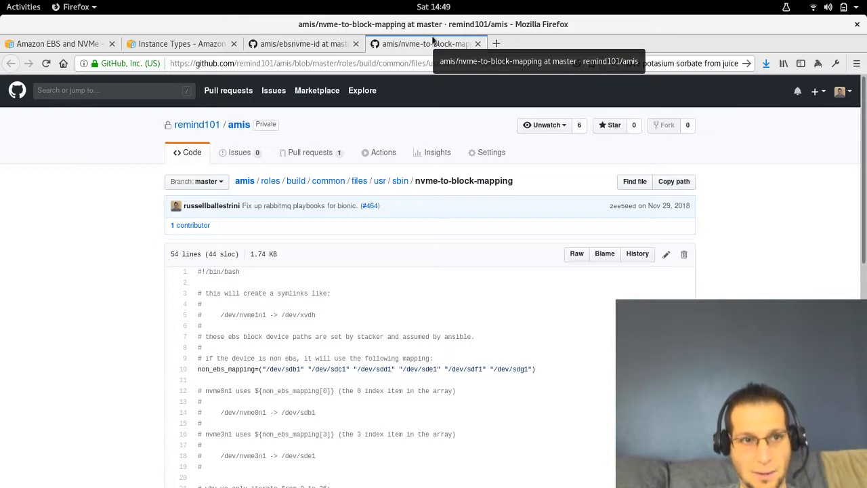